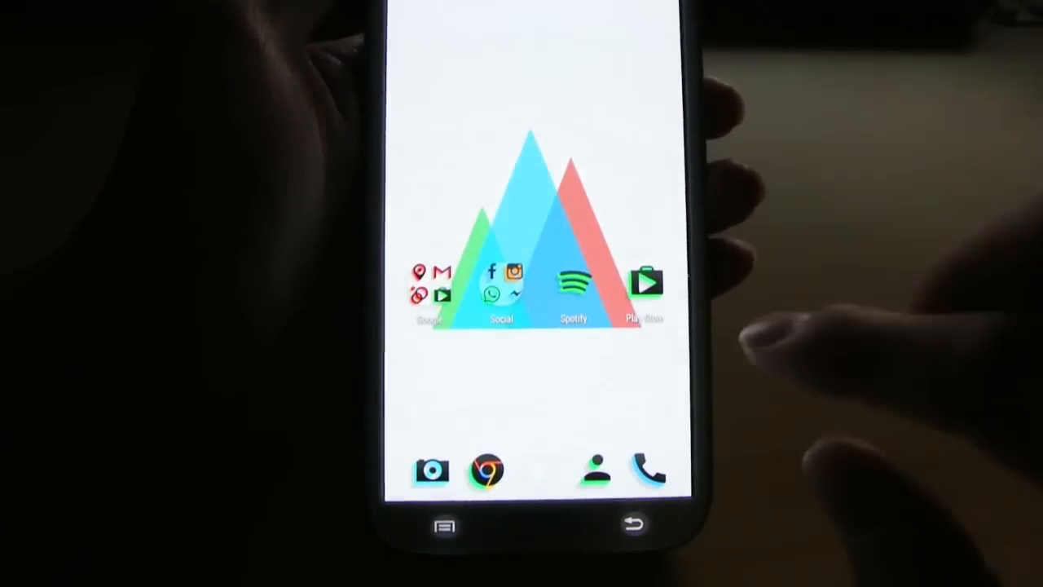
# Step: Browse the previews of all the pack's icons from the side menu
pyautogui.click(430, 294)
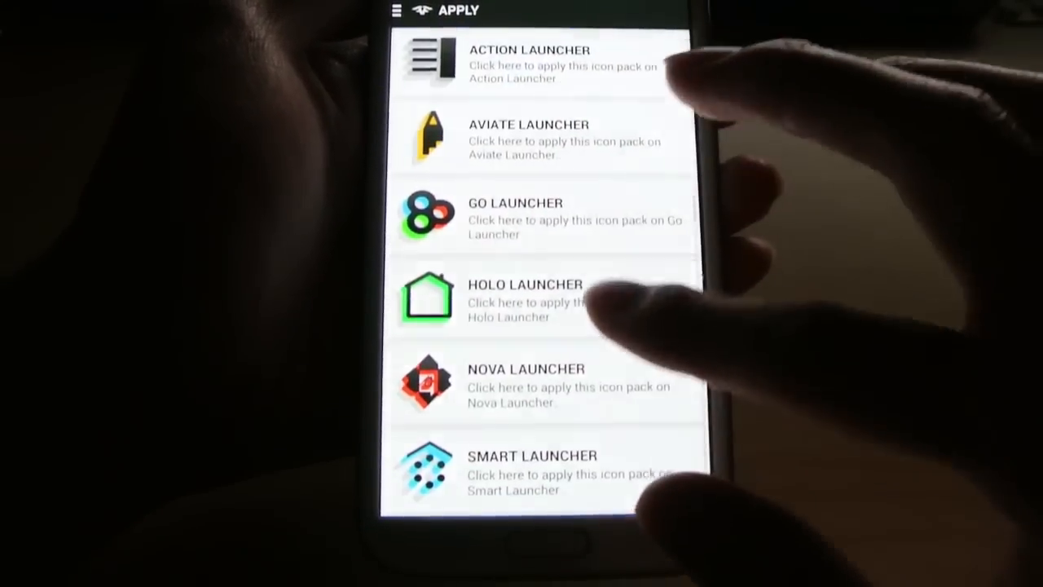
pyautogui.click(397, 11)
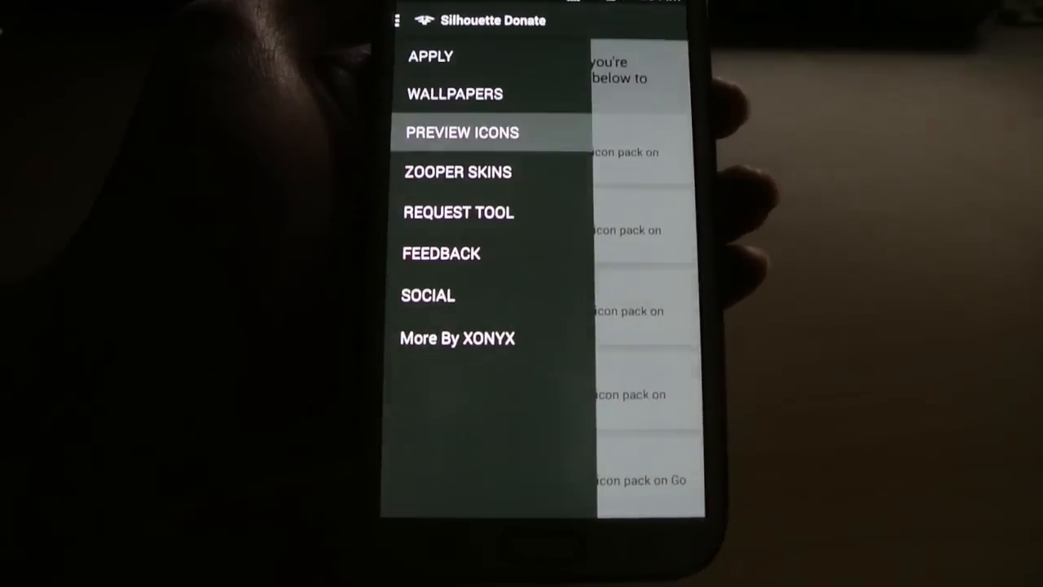
pyautogui.click(461, 132)
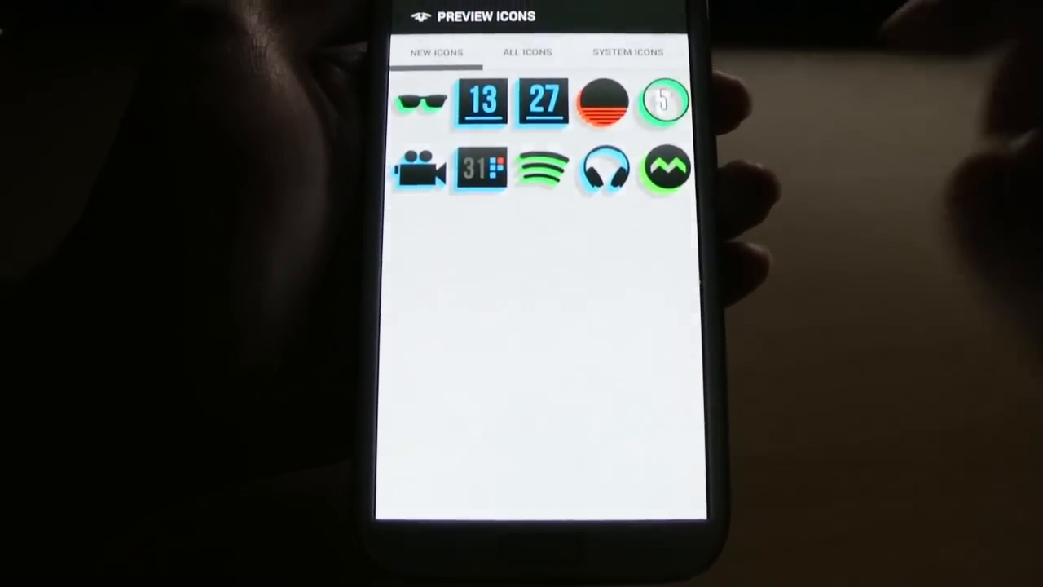
pyautogui.click(527, 51)
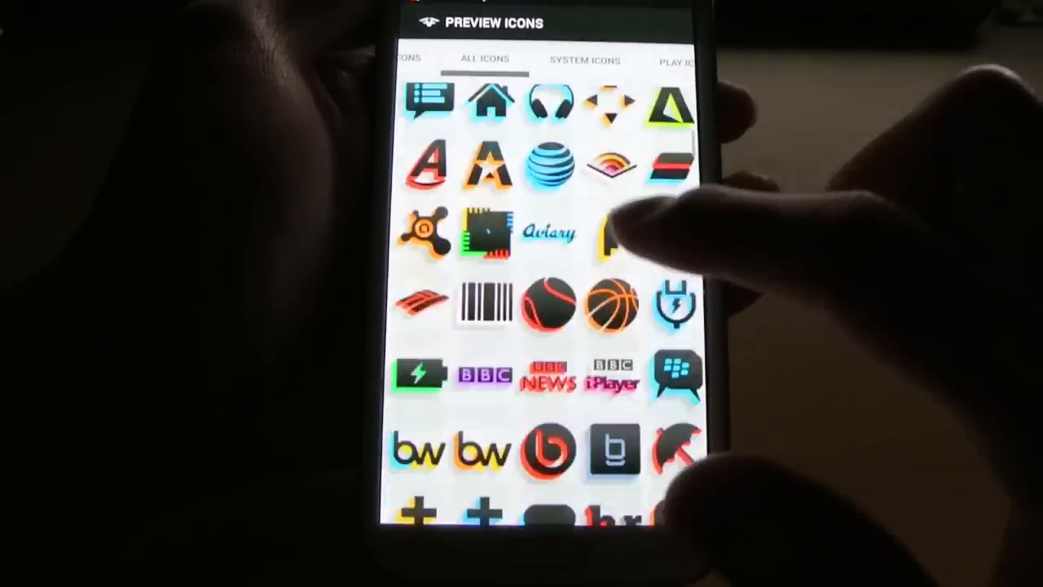
pyautogui.scroll(-3)
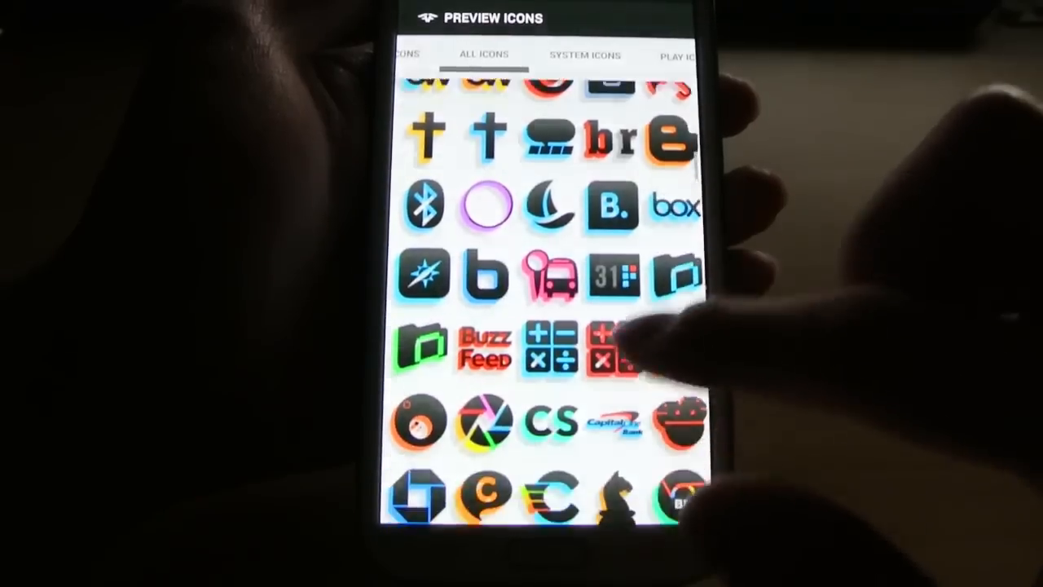
pyautogui.scroll(-3)
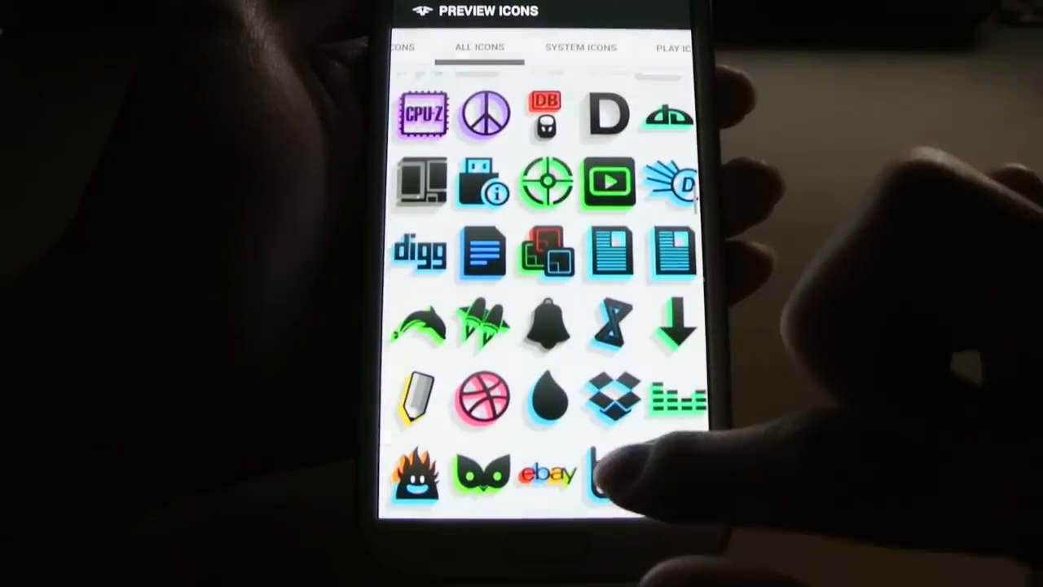
pyautogui.scroll(-3)
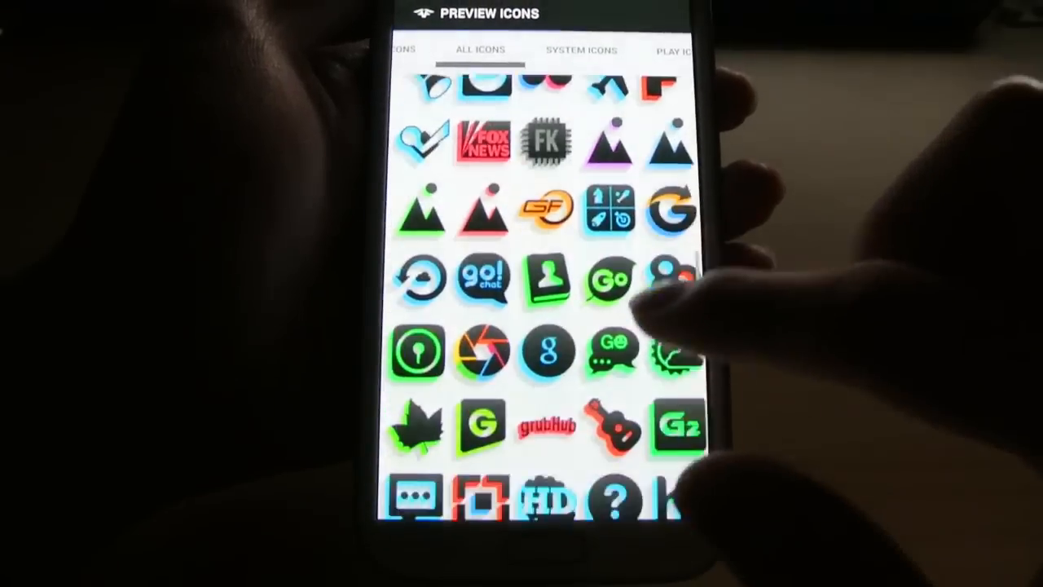
pyautogui.scroll(-3)
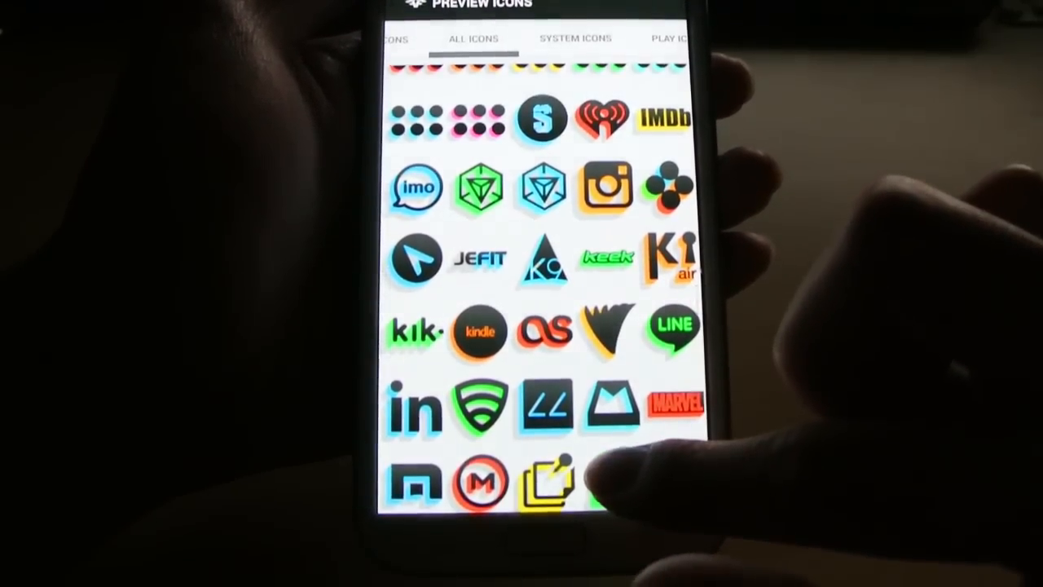
pyautogui.scroll(-3)
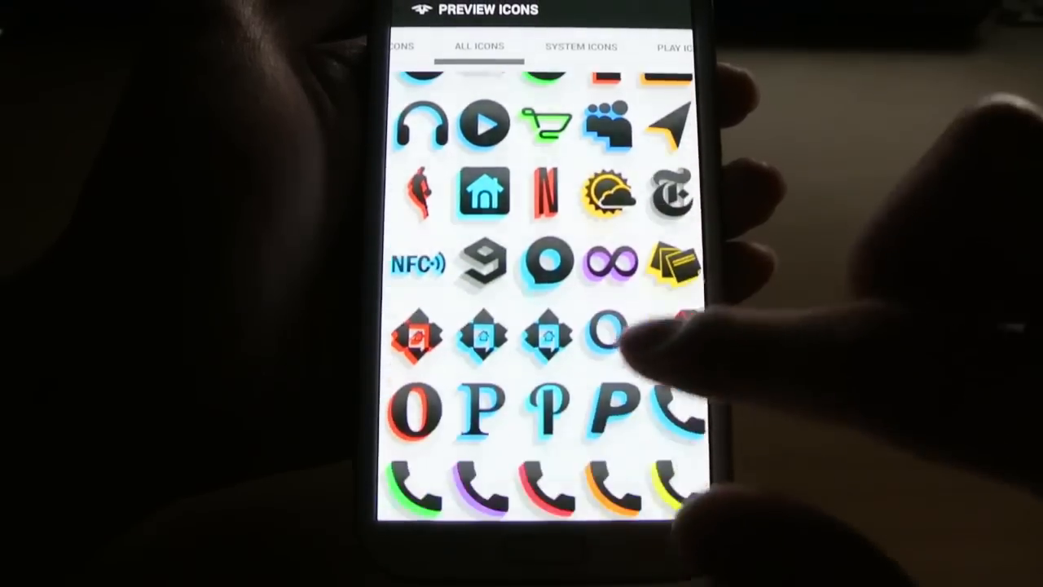
pyautogui.scroll(-3)
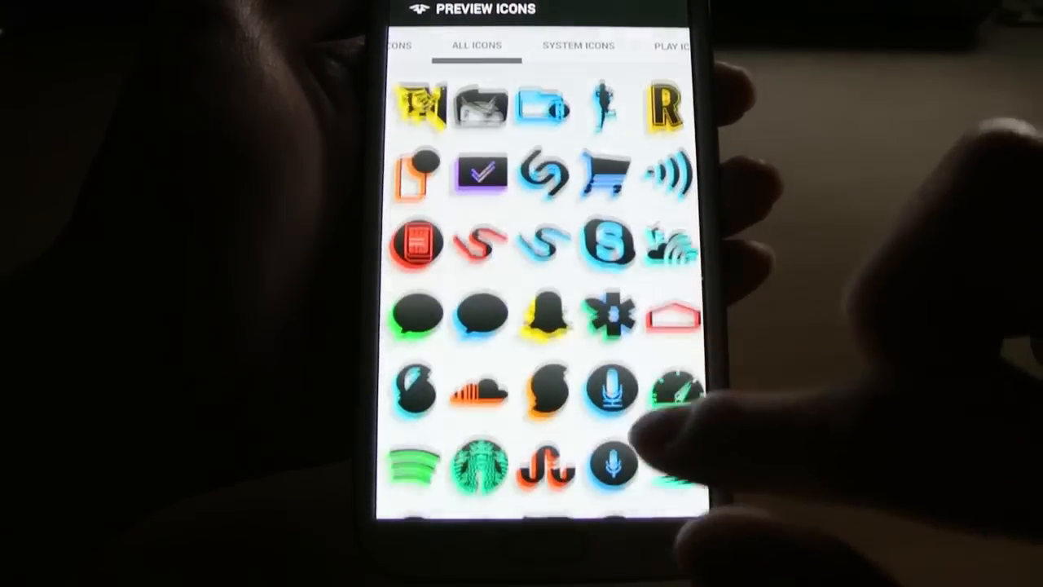
pyautogui.scroll(-3)
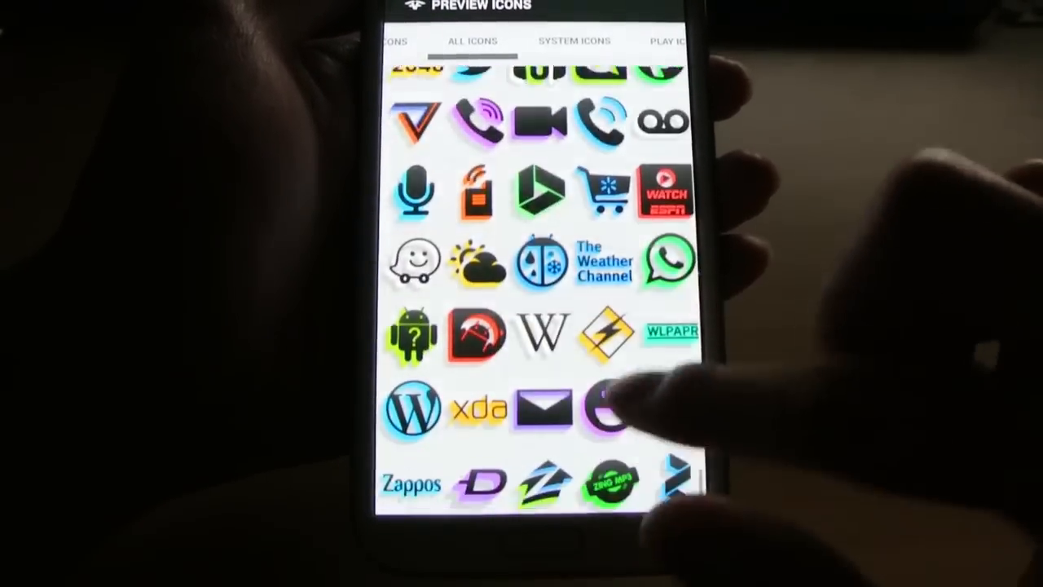
pyautogui.scroll(-3)
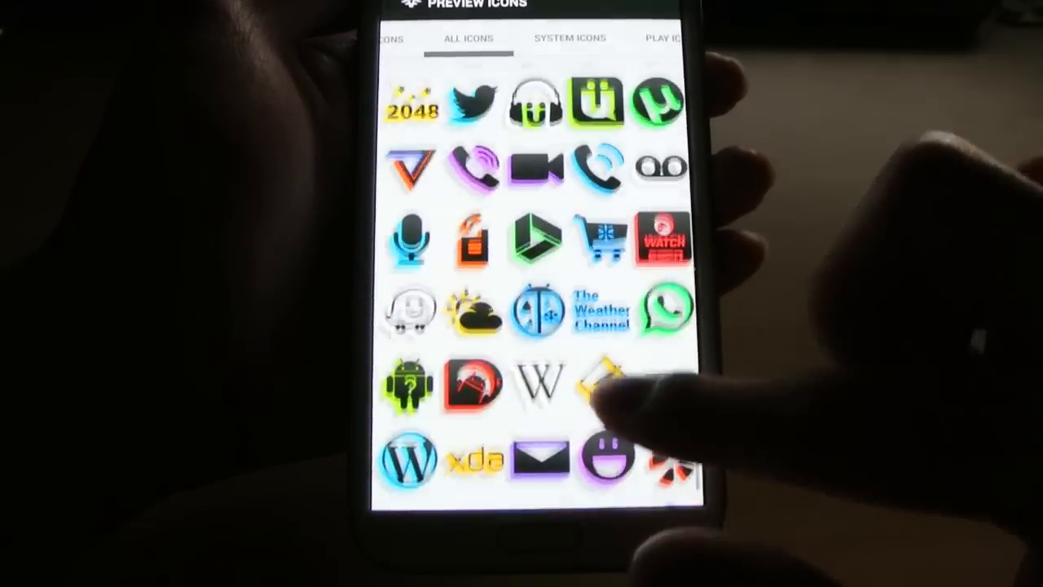
pyautogui.scroll(-3)
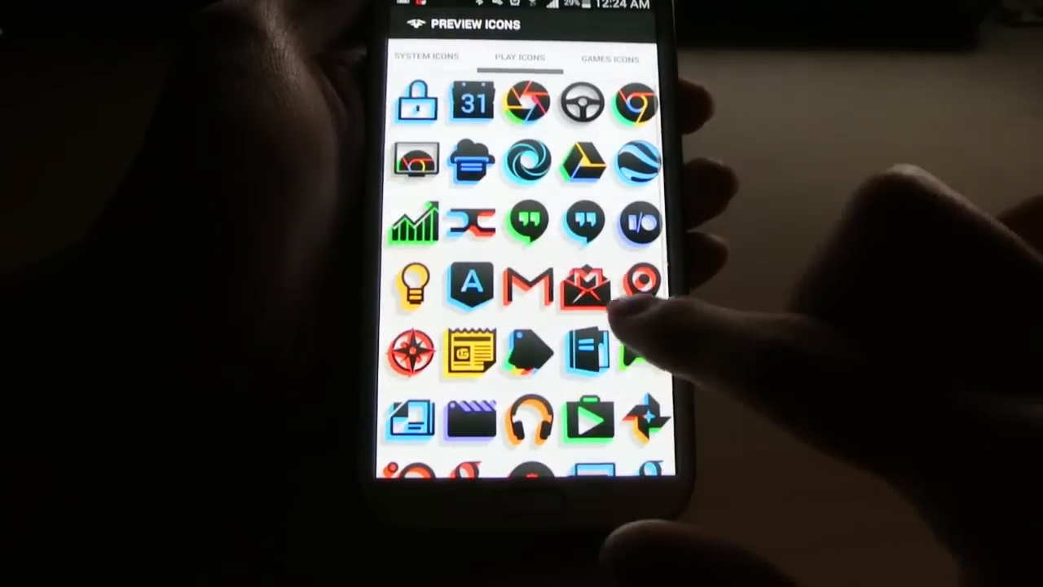
# Step: Scroll through the game icon previews
pyautogui.click(613, 59)
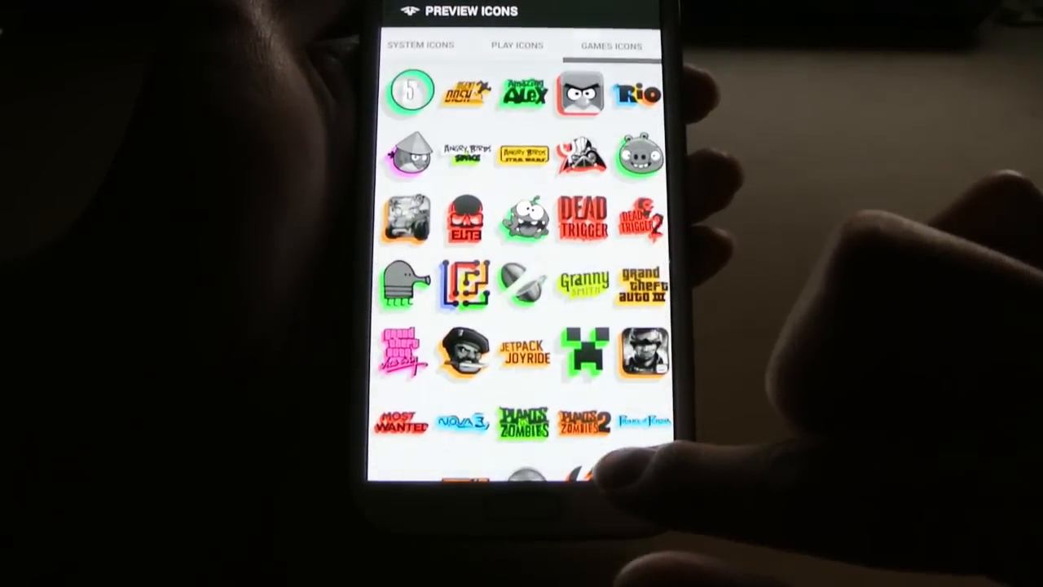
pyautogui.scroll(-3)
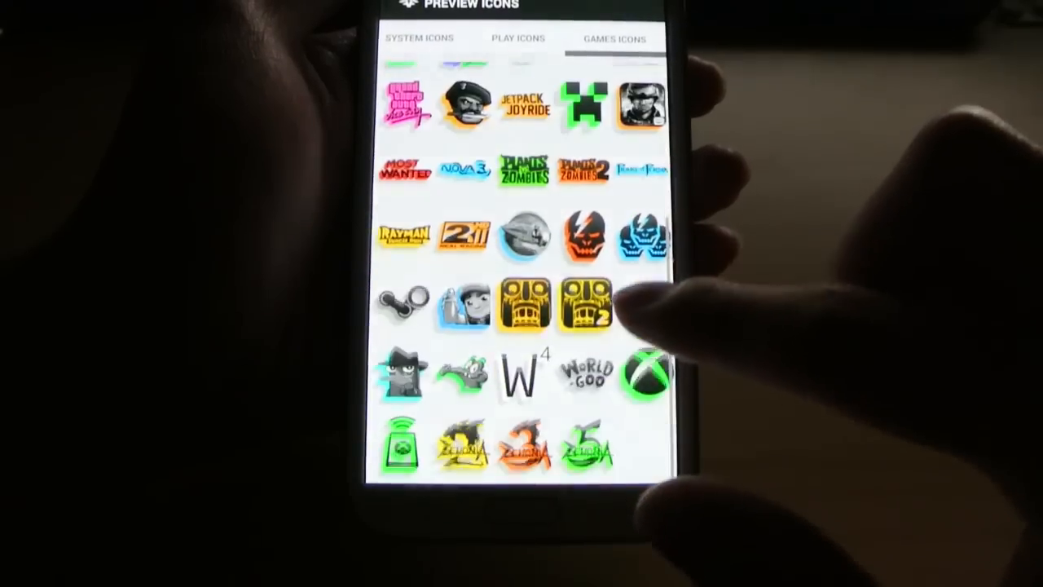
pyautogui.scroll(-3)
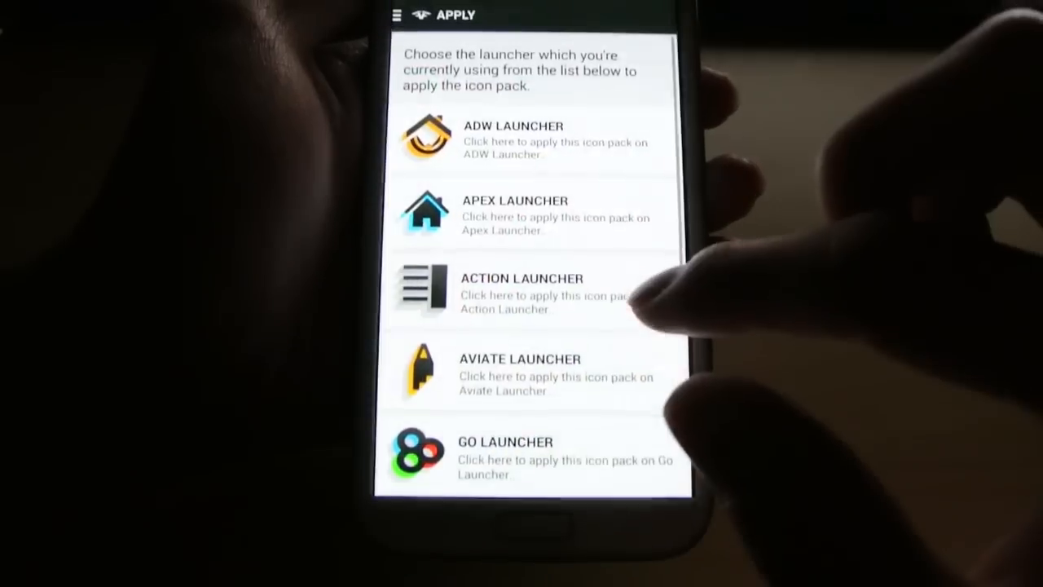
# Step: Browse the pack's wallpaper gallery from the side menu
pyautogui.click(397, 15)
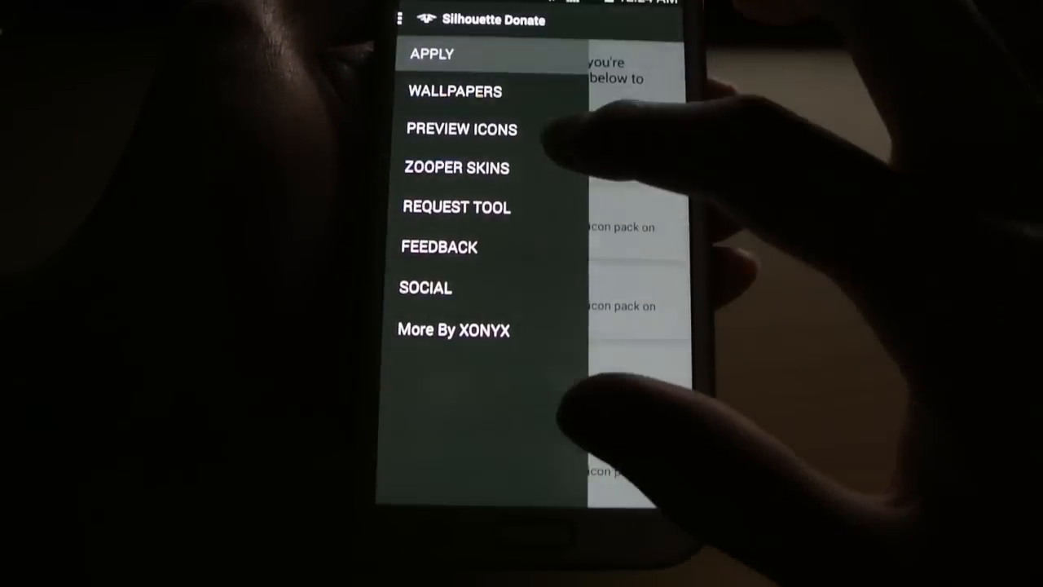
pyautogui.click(454, 91)
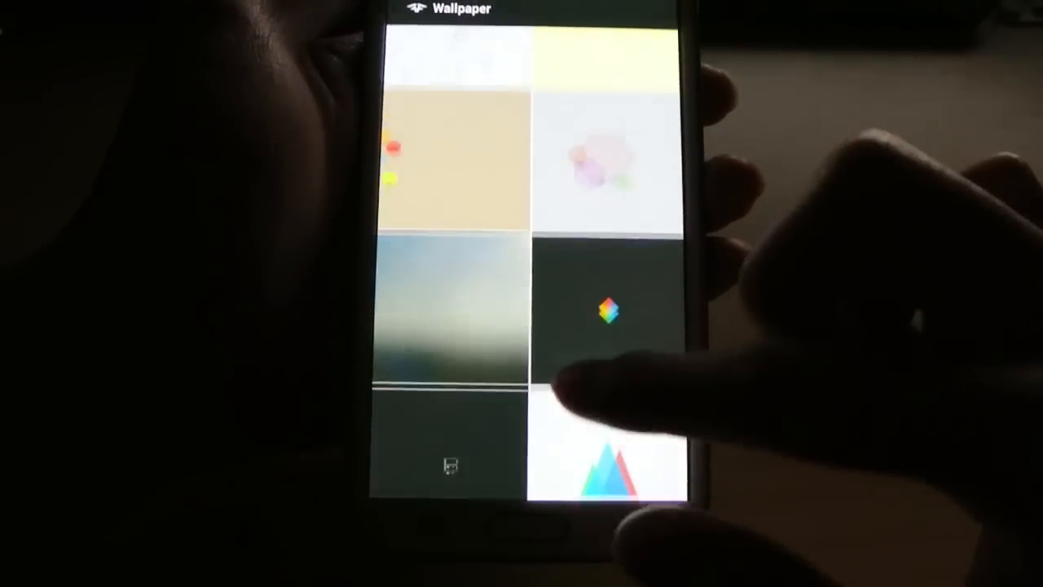
pyautogui.scroll(-3)
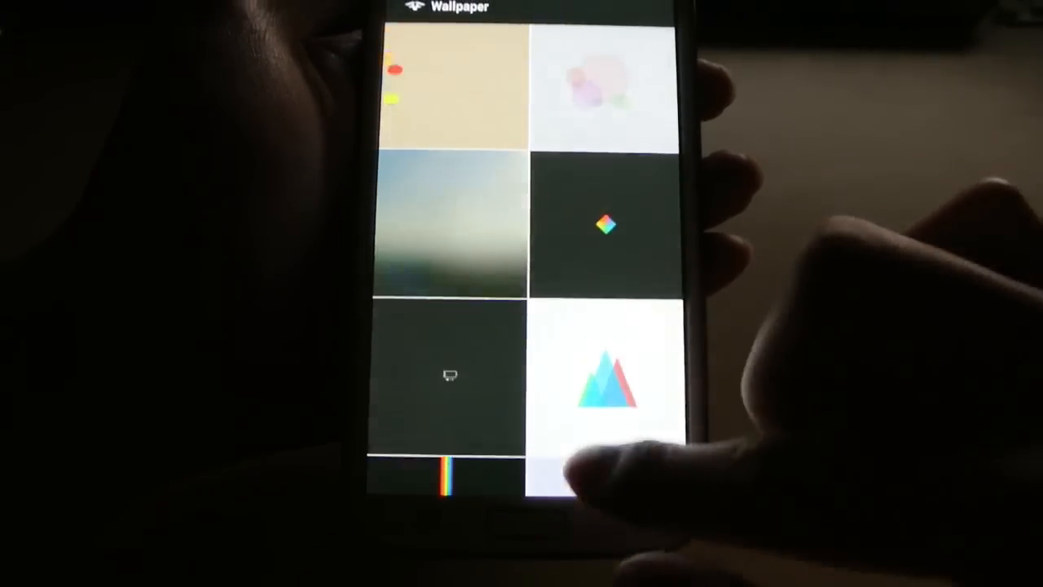
pyautogui.scroll(-3)
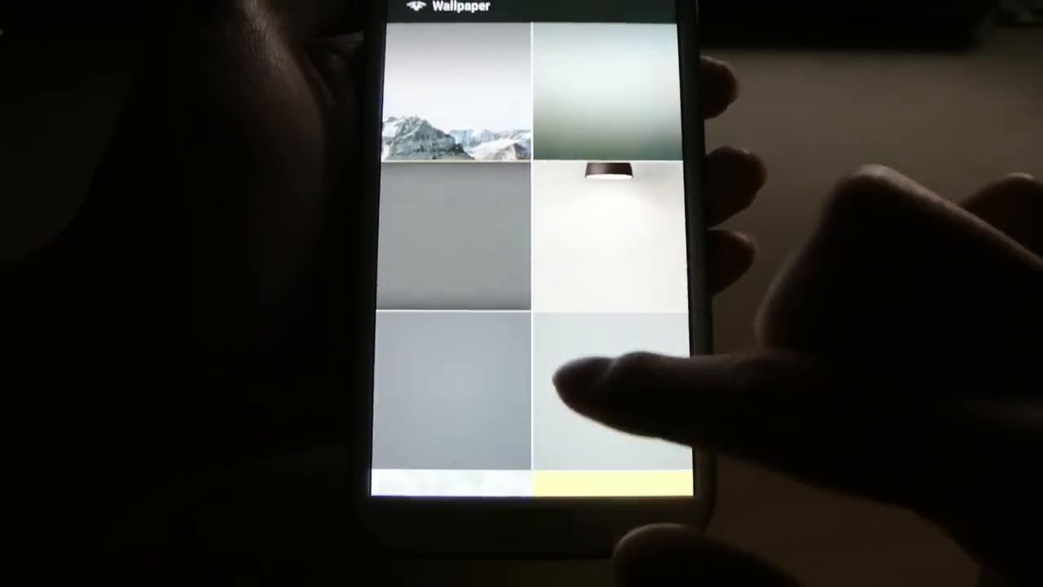
pyautogui.scroll(-3)
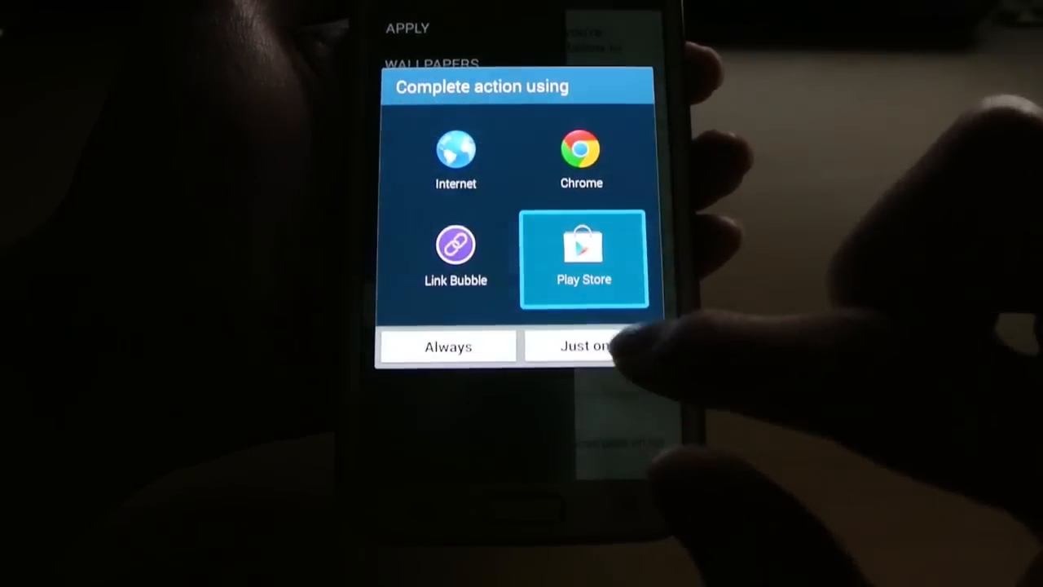
# Step: Open the link in Play Store just once and scroll the Silhouette (Donate) listing
pyautogui.click(579, 345)
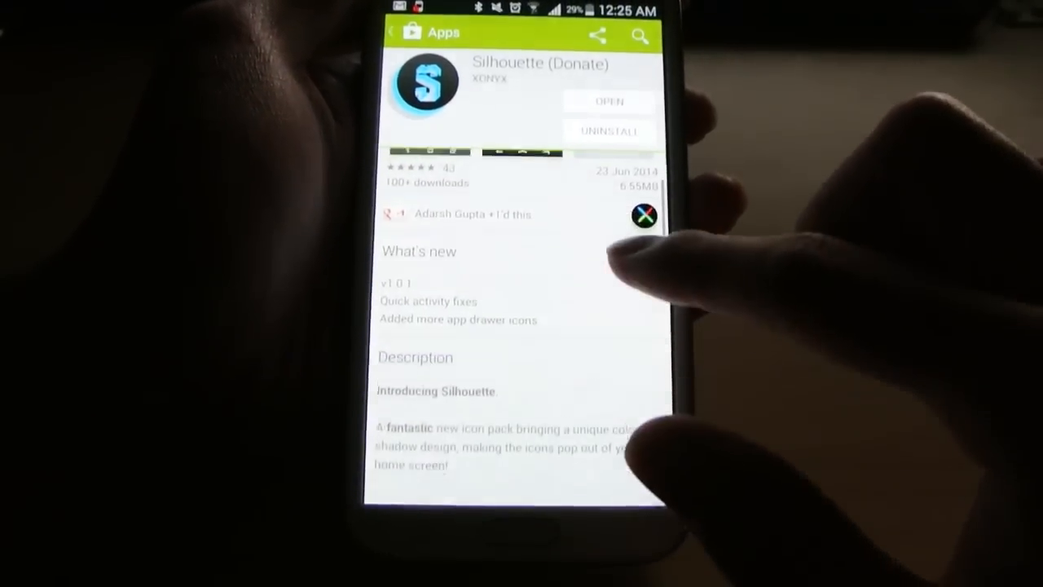
pyautogui.scroll(-3)
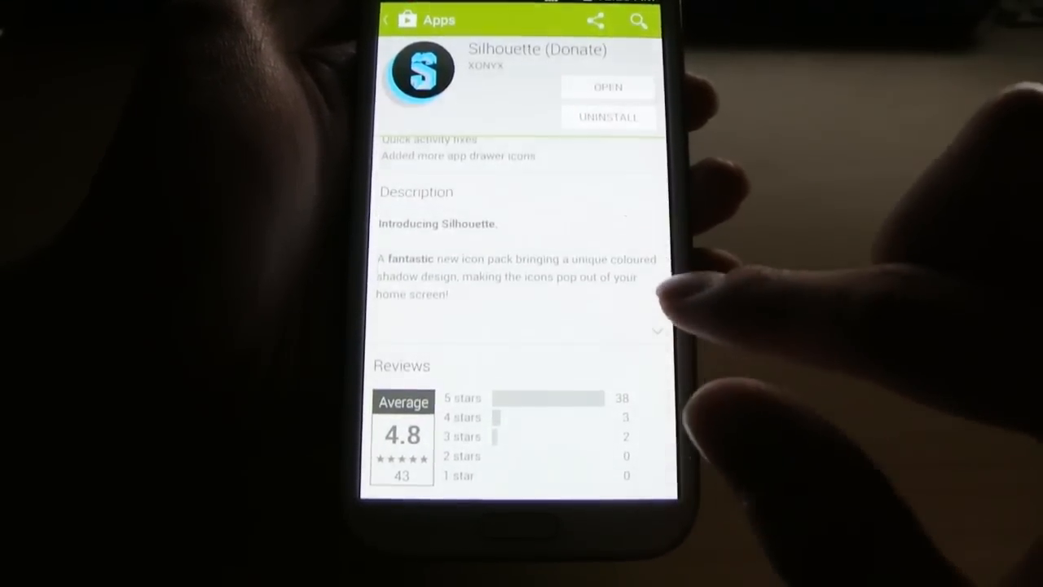
pyautogui.scroll(-3)
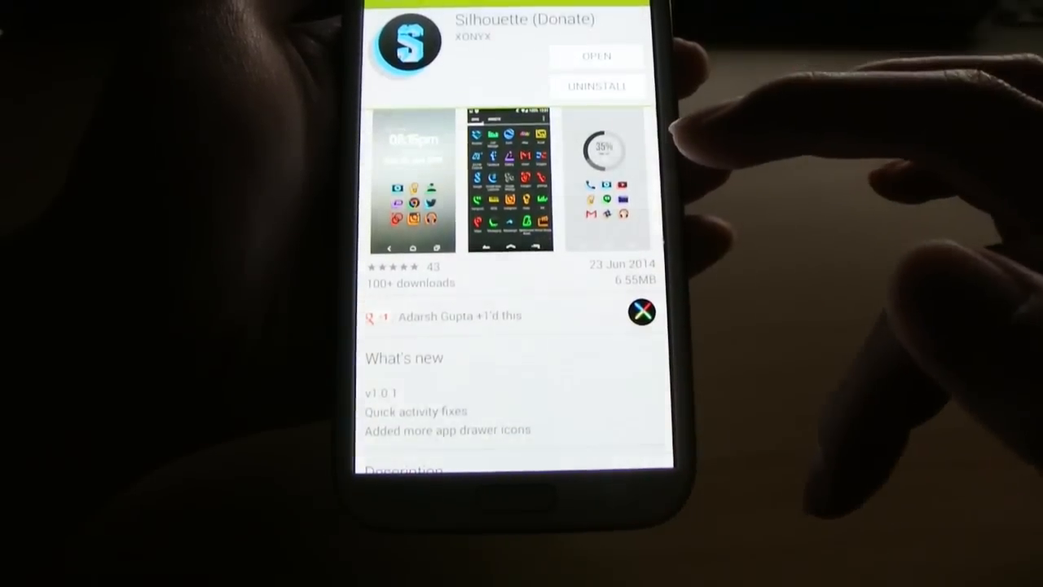
pyautogui.scroll(-3)
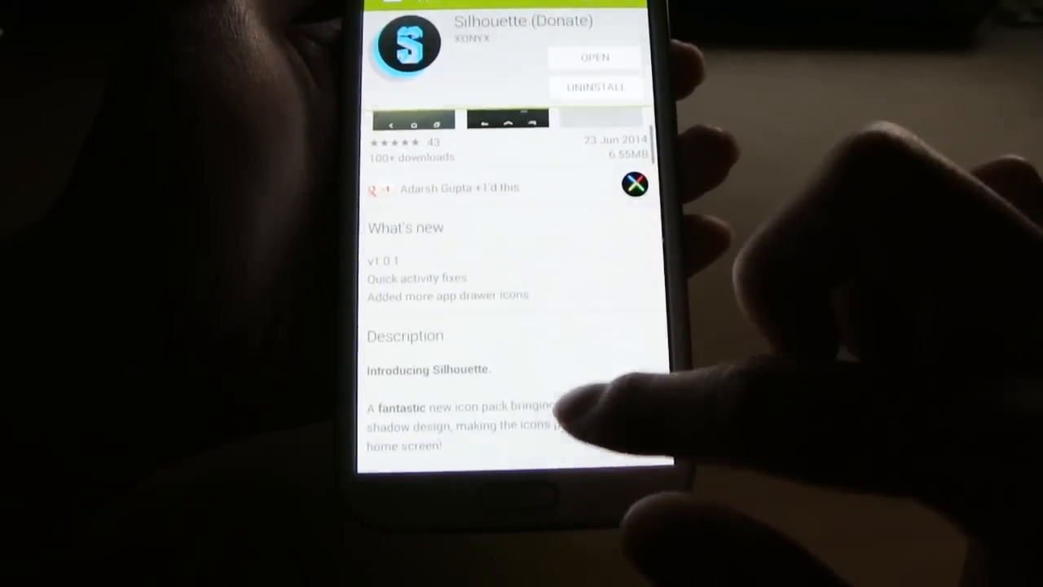